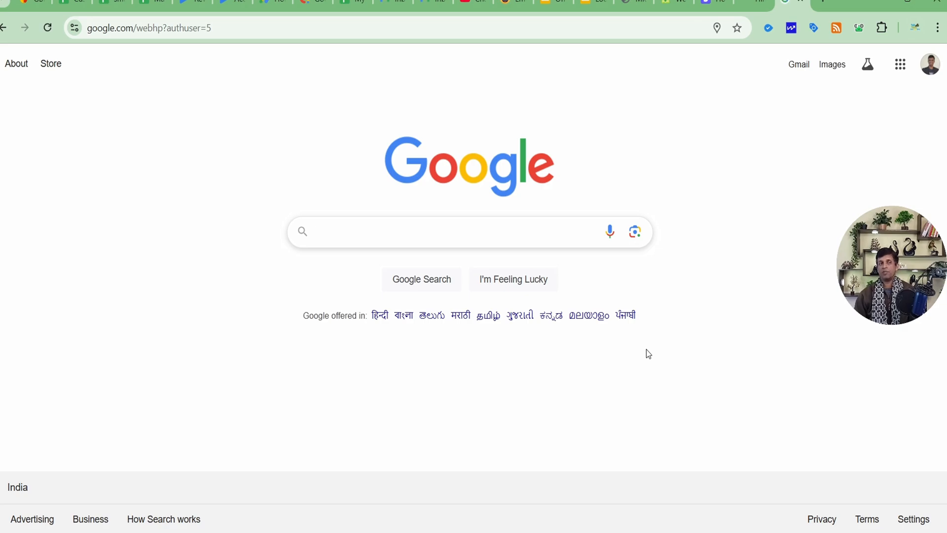
Replace the current address with business.google.com in the address bar.
left_click(424, 231)
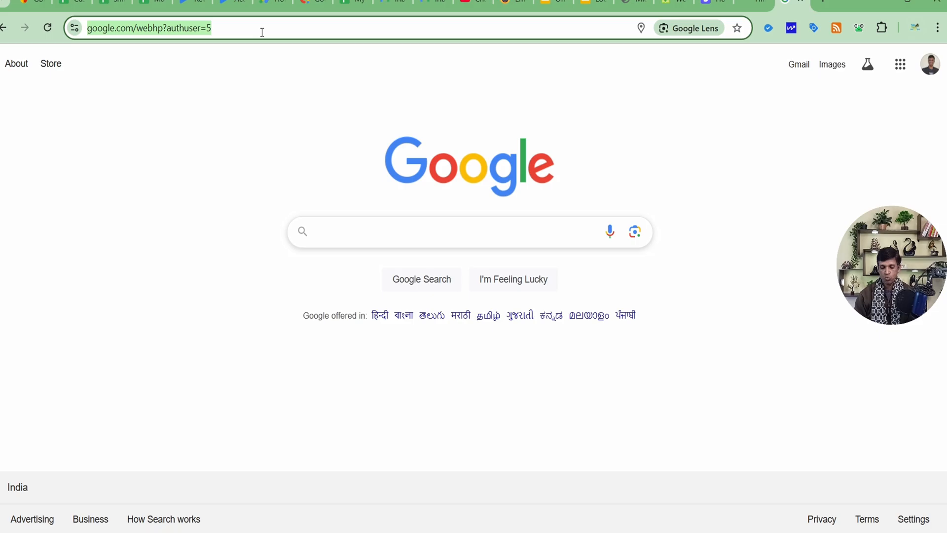
type("google.com")
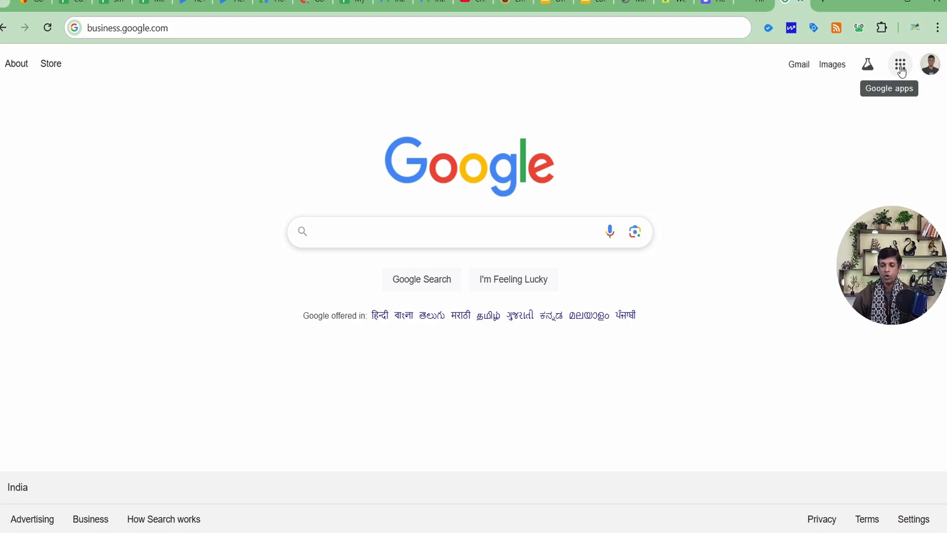
Launch Business Profile Manager from the Google apps grid.
left_click(900, 64)
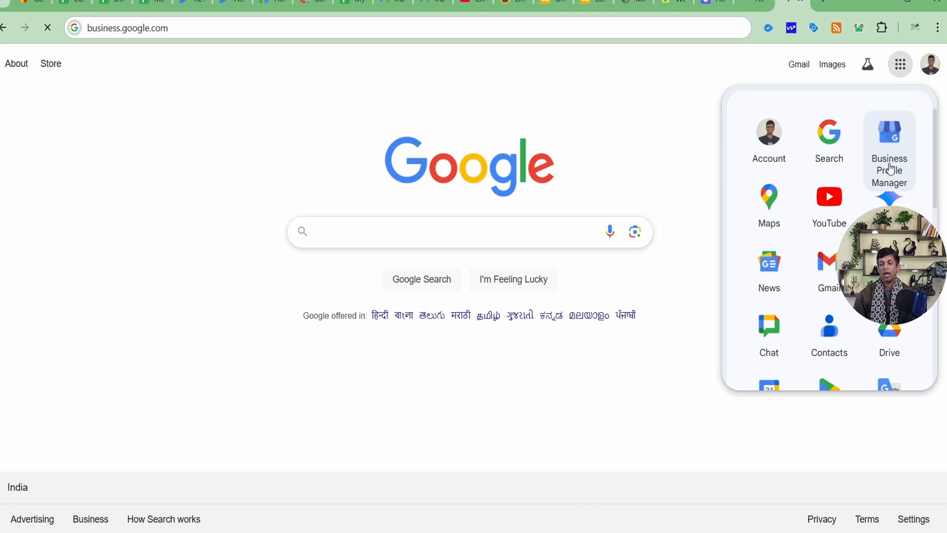
left_click(889, 140)
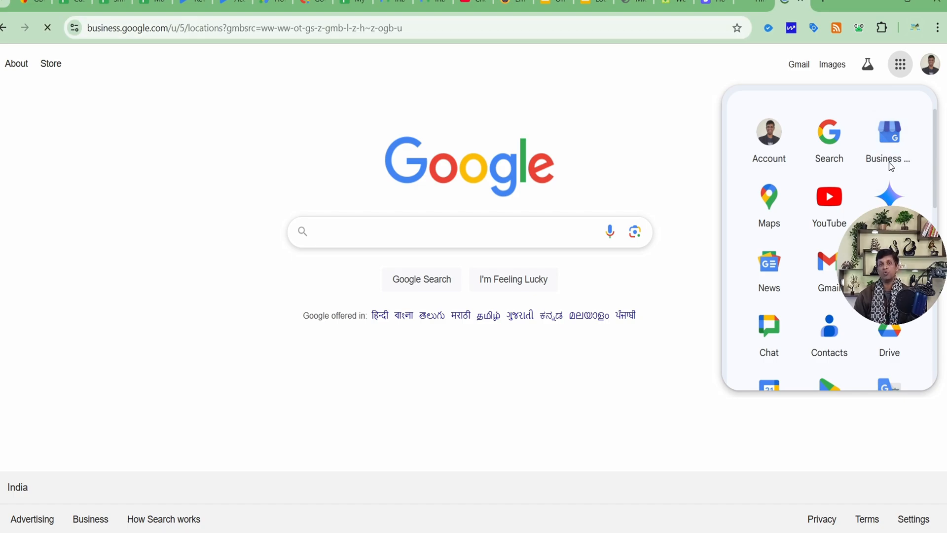
left_click(889, 139)
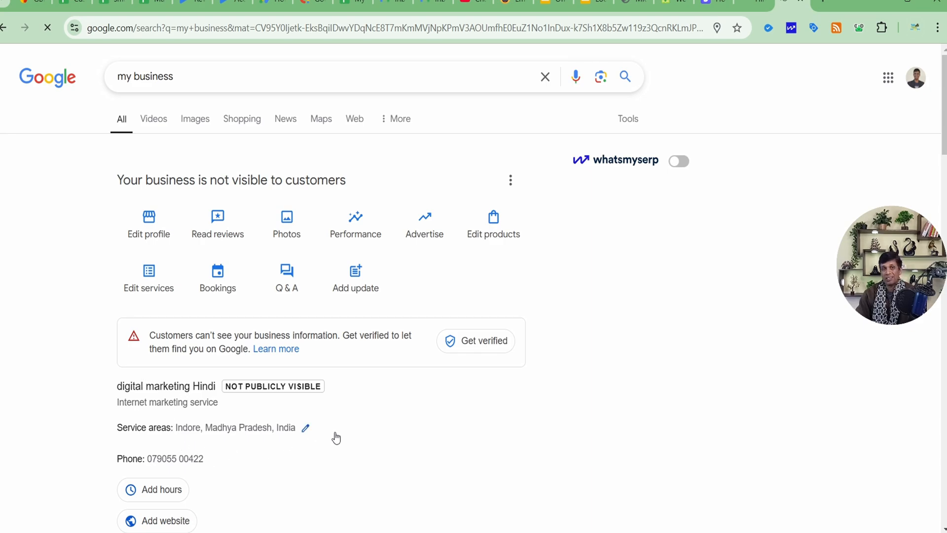
scroll("down", 3)
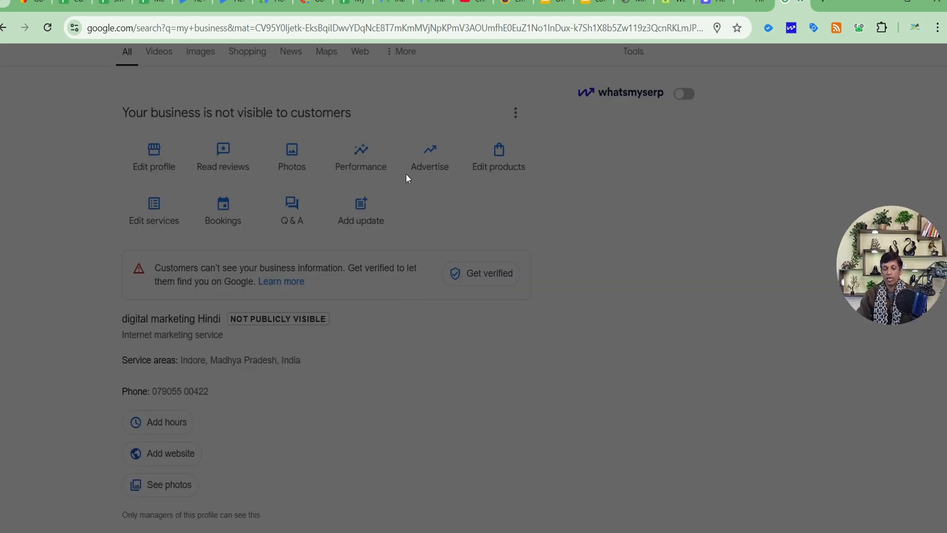
left_click(291, 157)
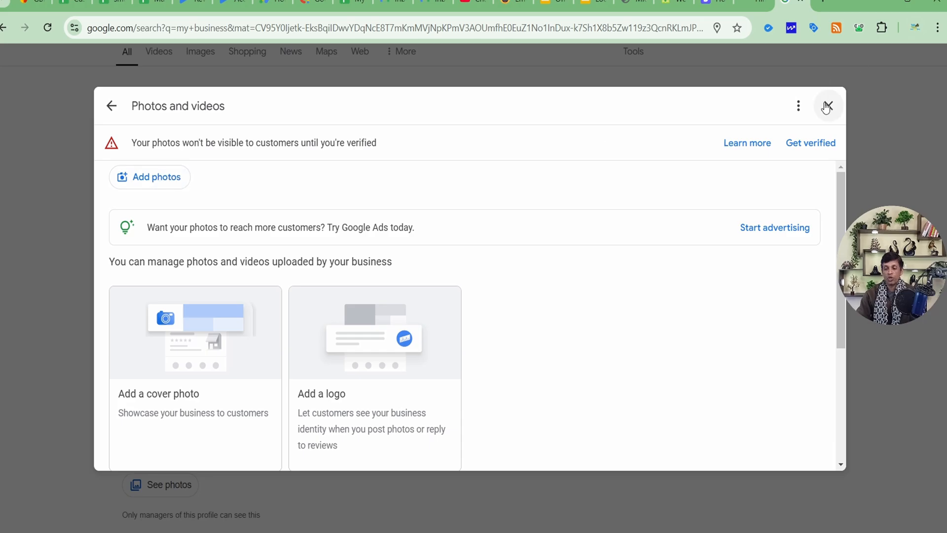
left_click(828, 105)
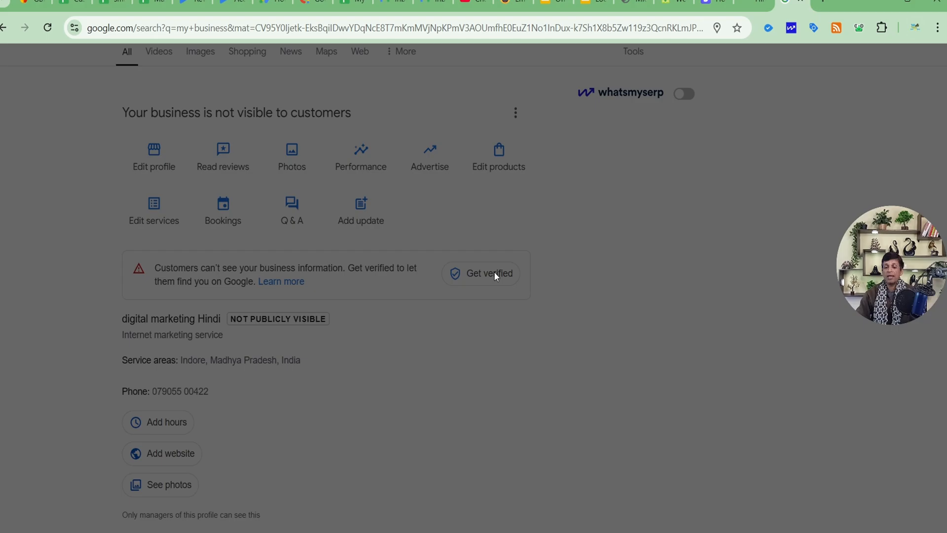
left_click(488, 273)
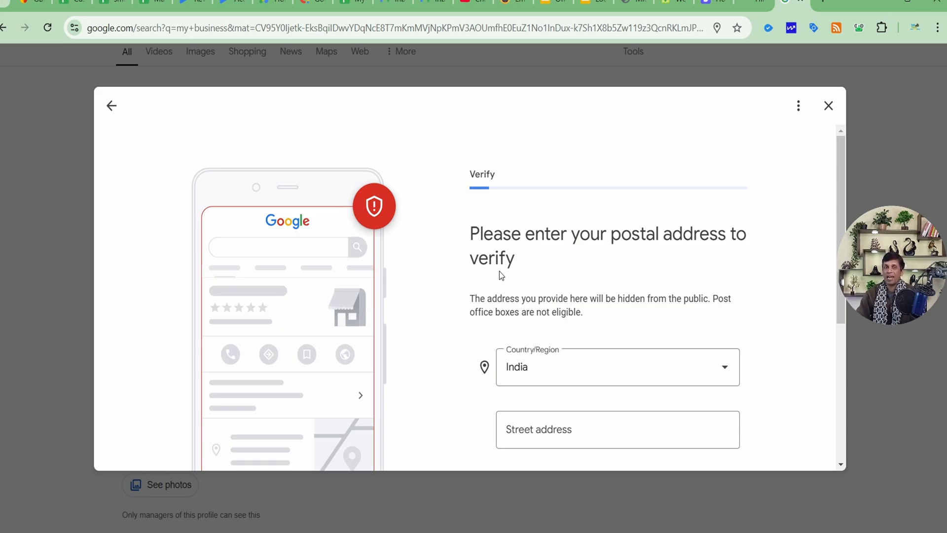
scroll("down", 3)
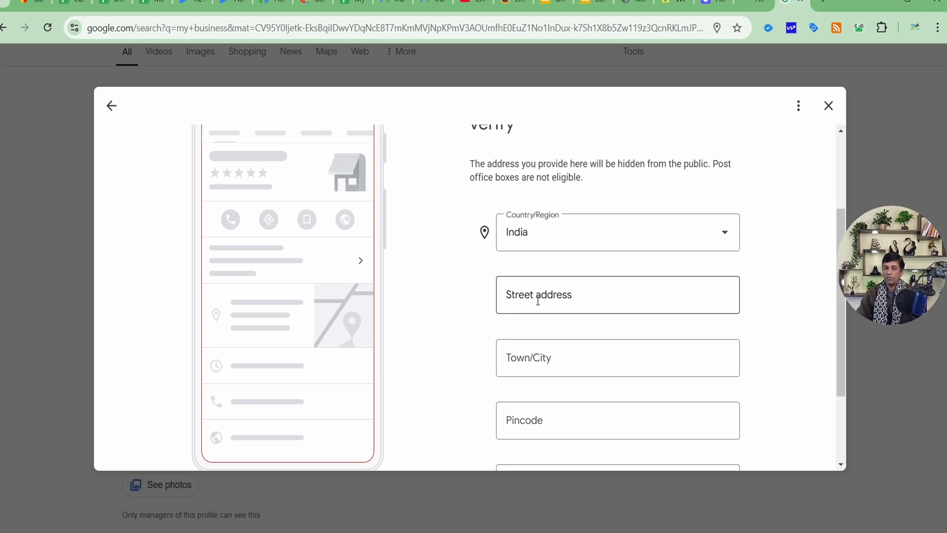
type("Plot No 18, Mirzapur Road")
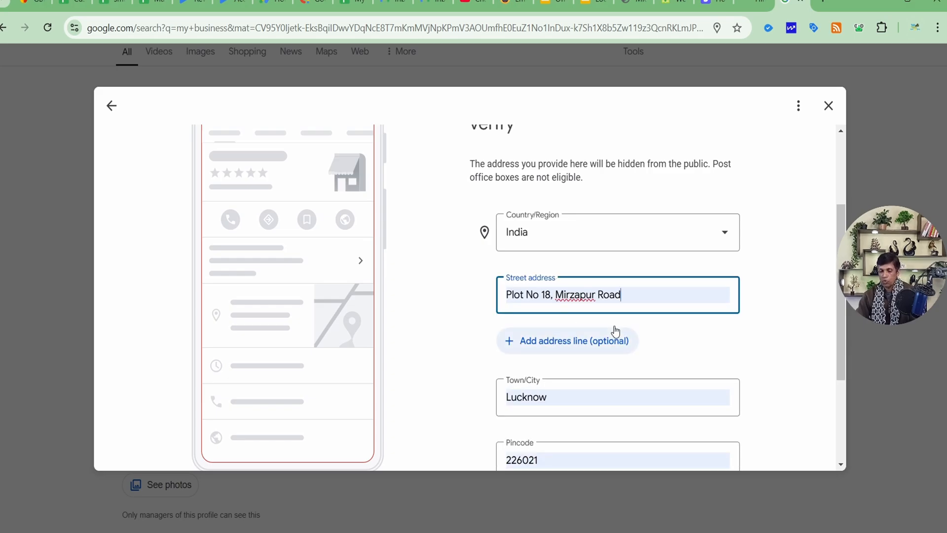
scroll("down", 3)
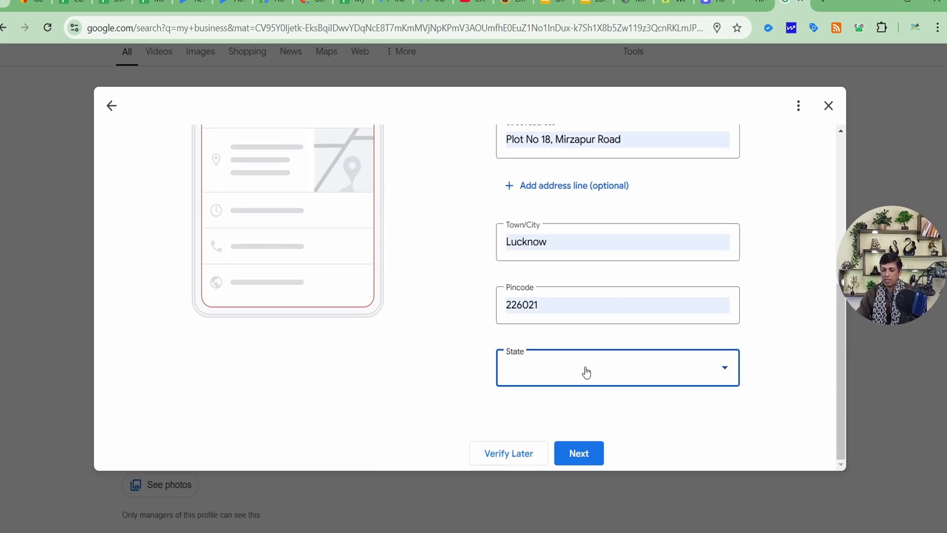
left_click(617, 367)
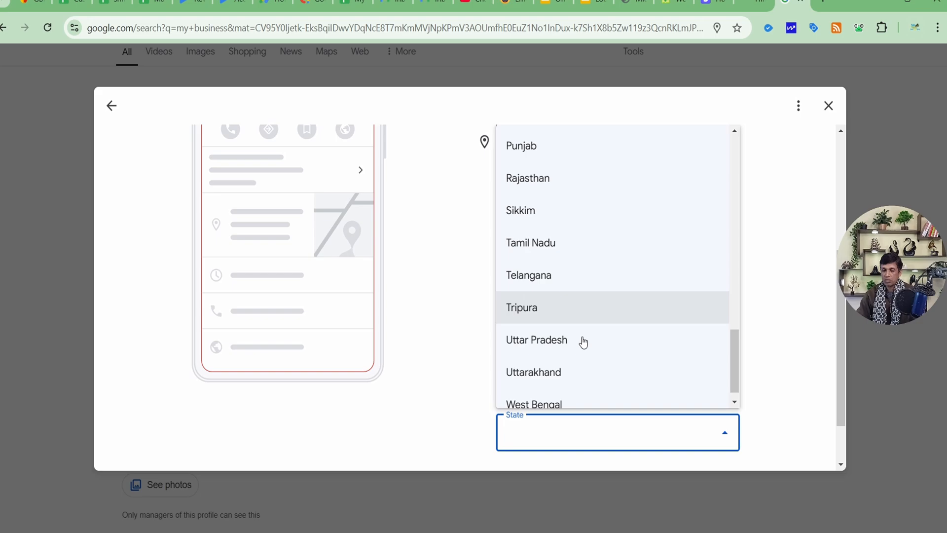
left_click(536, 339)
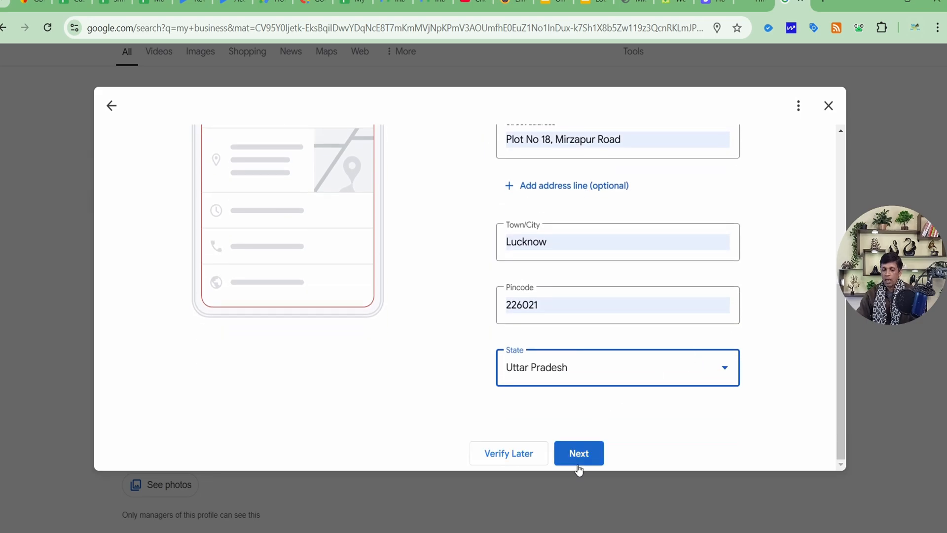
left_click(578, 453)
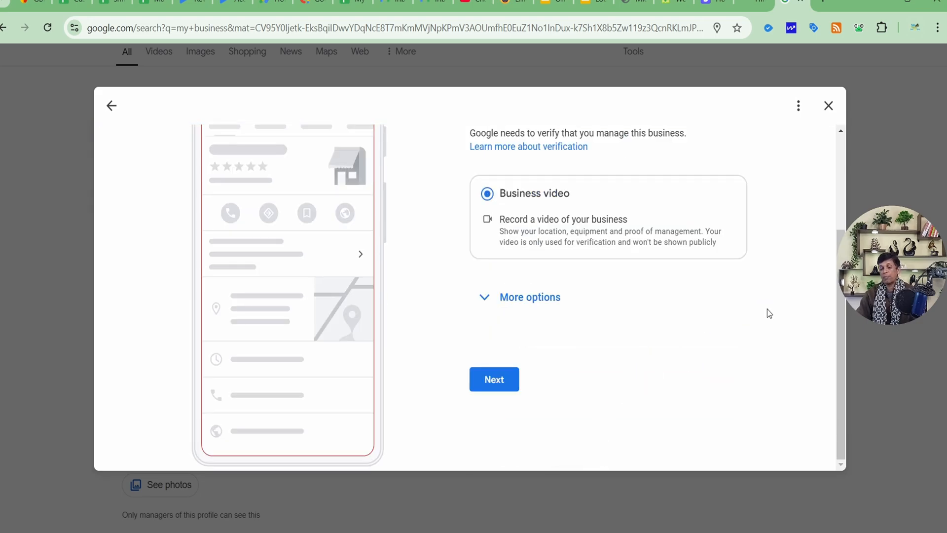